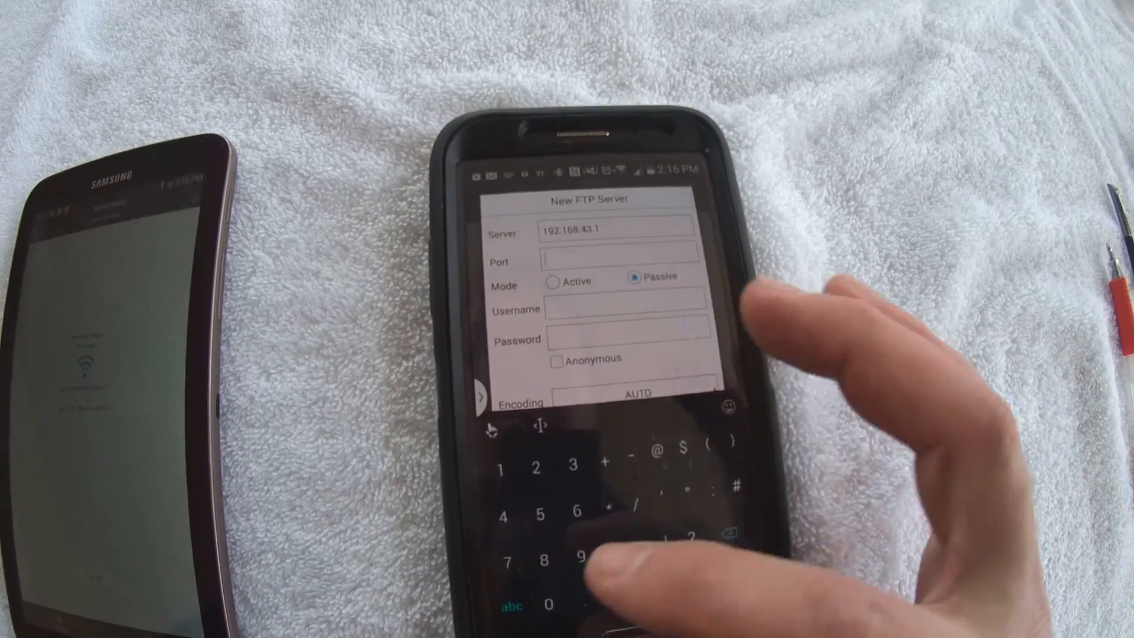
type("5")
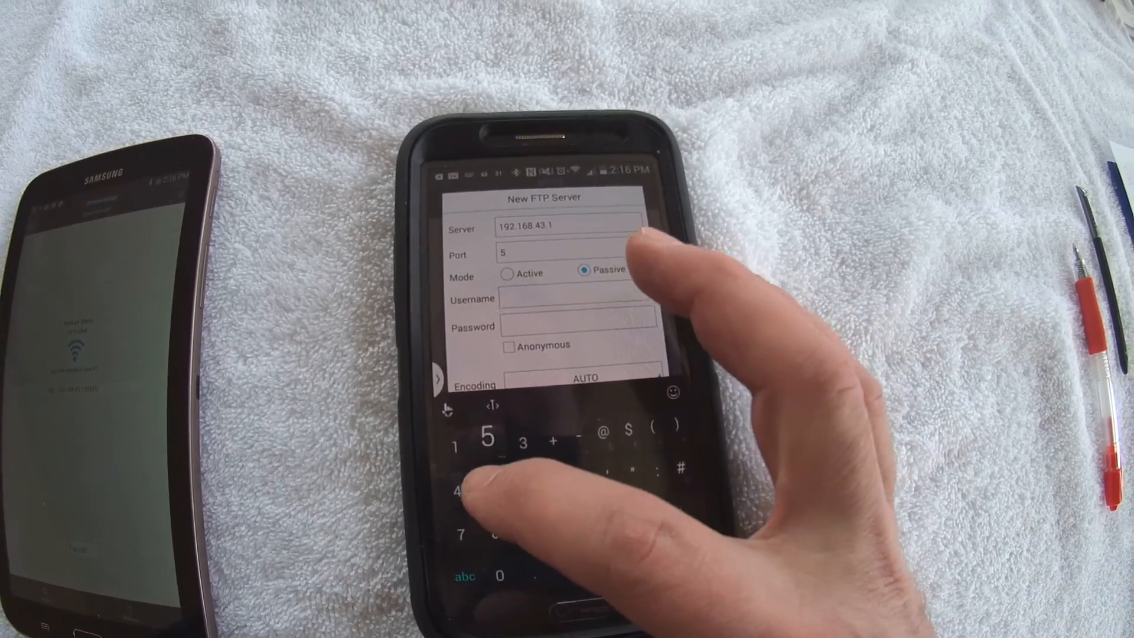